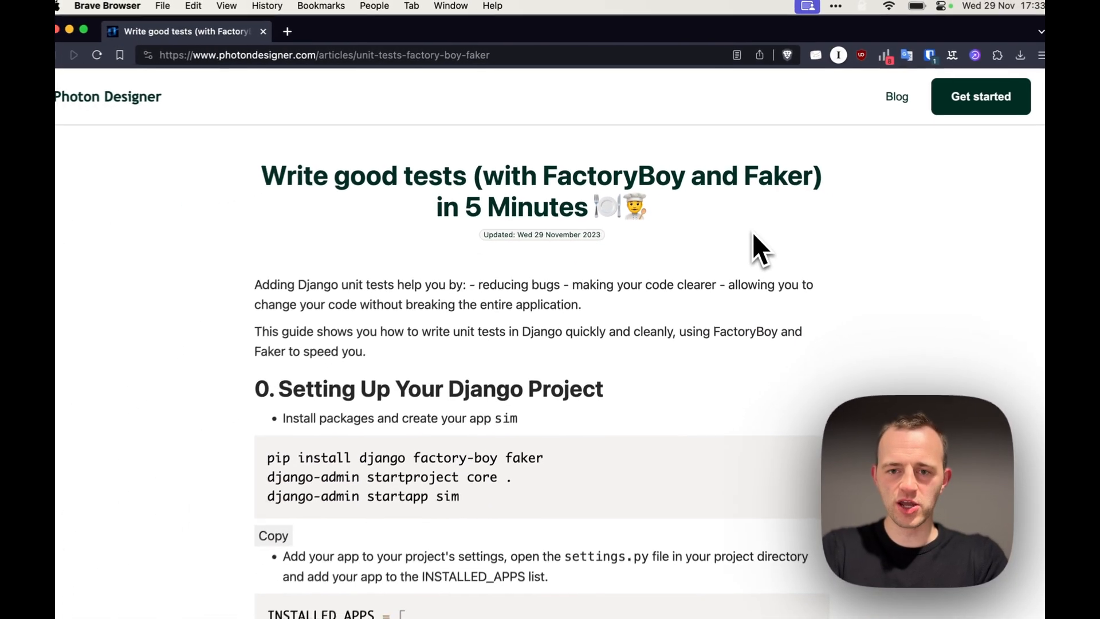
Scroll the article from setup down to the '1. Creating our Models' code block.
{"action": "scroll", "scroll_direction": "down", "scroll_amount": 3}
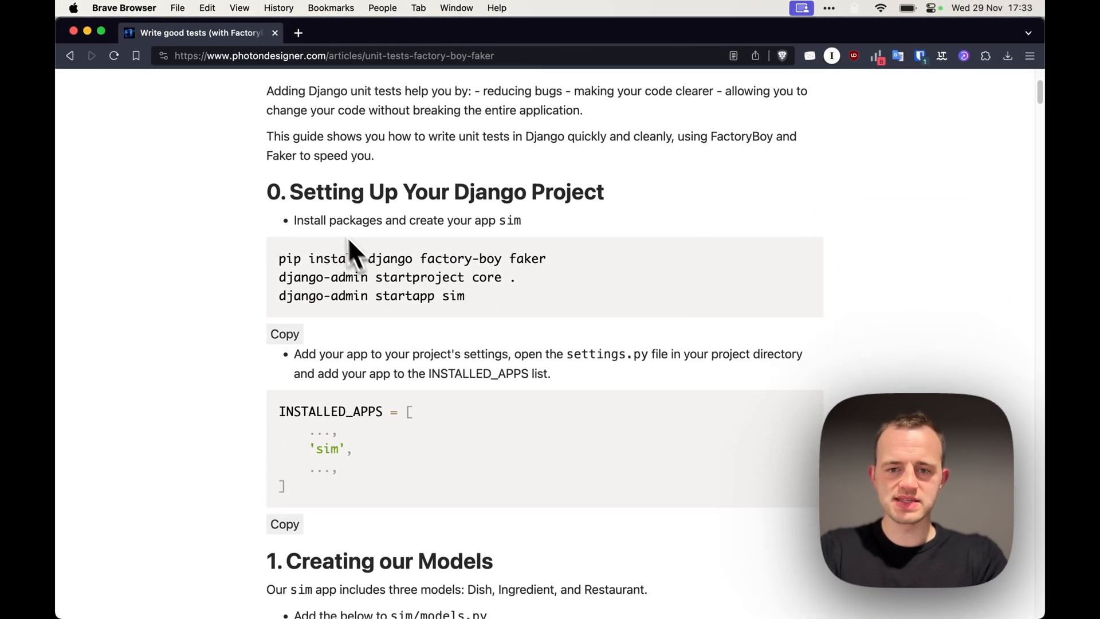
{"action": "mouse_move", "coordinate": [302, 321]}
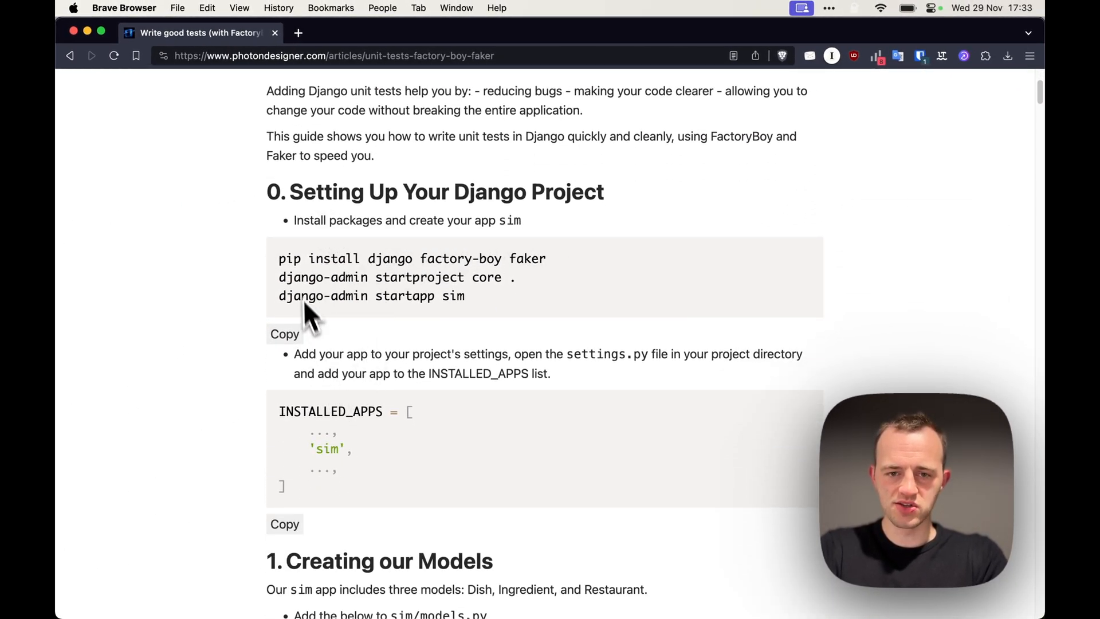
{"action": "mouse_move", "coordinate": [339, 473]}
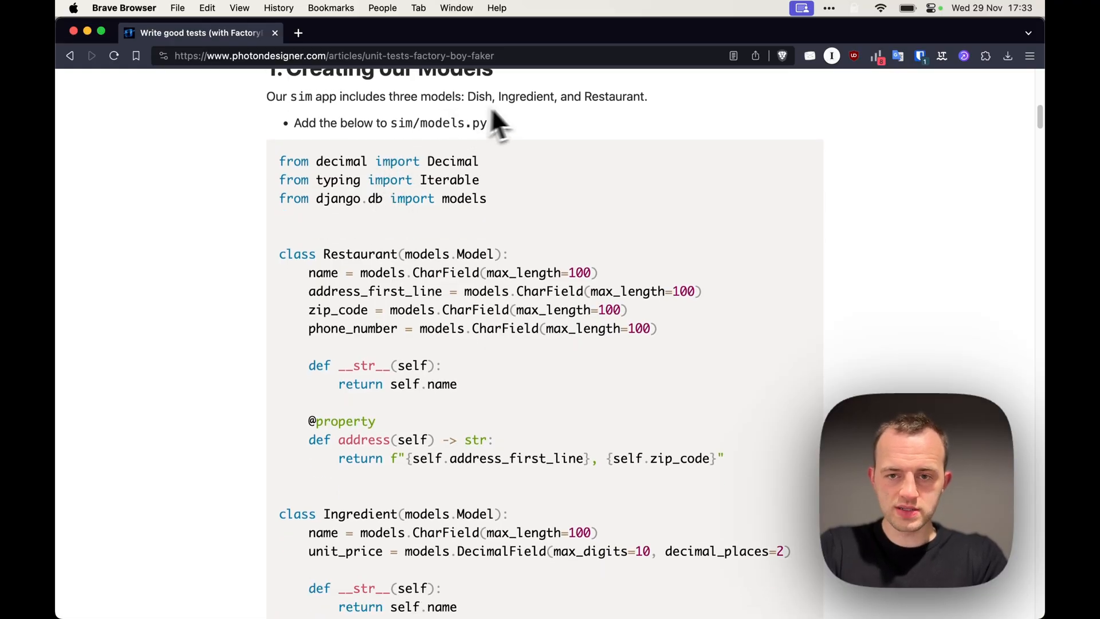
{"action": "scroll", "scroll_direction": "down", "scroll_amount": 3}
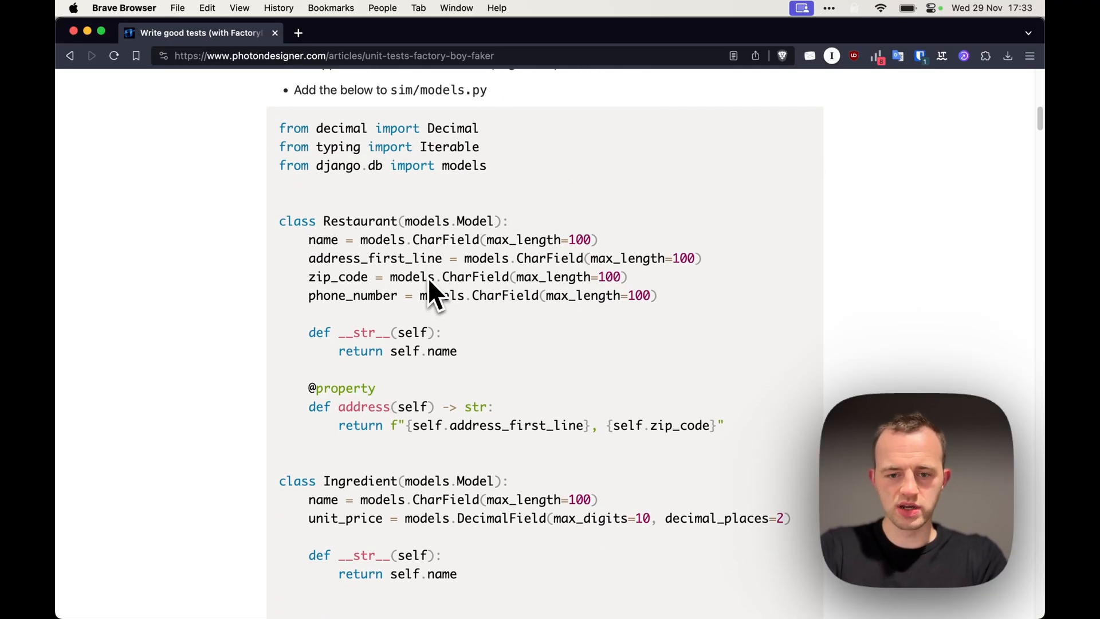
{"action": "scroll", "scroll_direction": "down", "scroll_amount": 3}
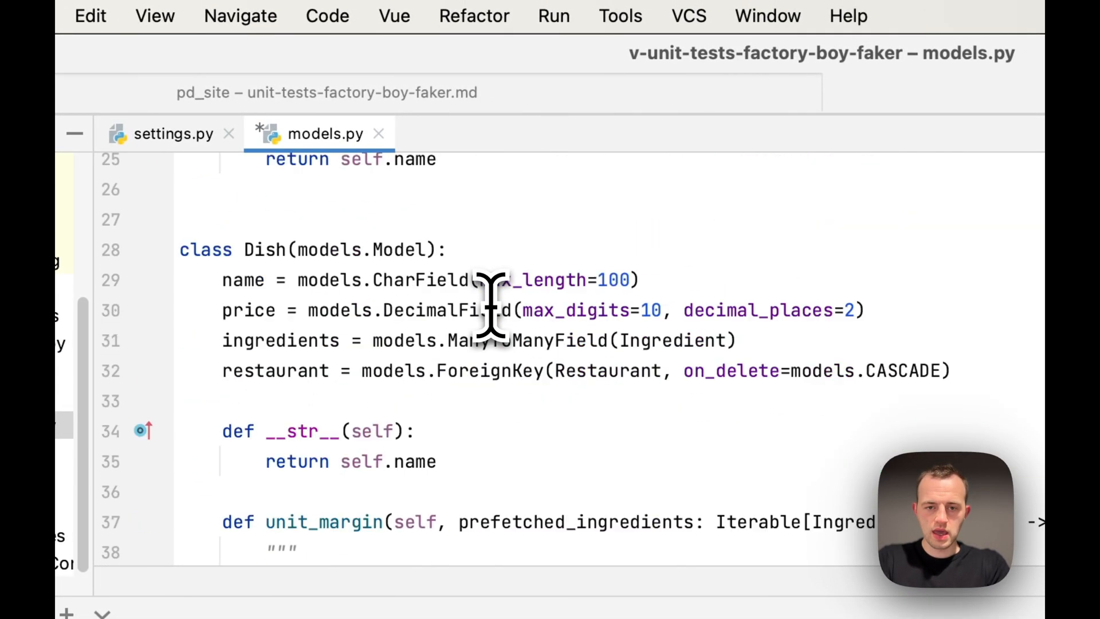
Scroll through the Dish class with name, price, ingredients, restaurant and unit_margin.
{"action": "scroll", "scroll_direction": "down", "scroll_amount": 3}
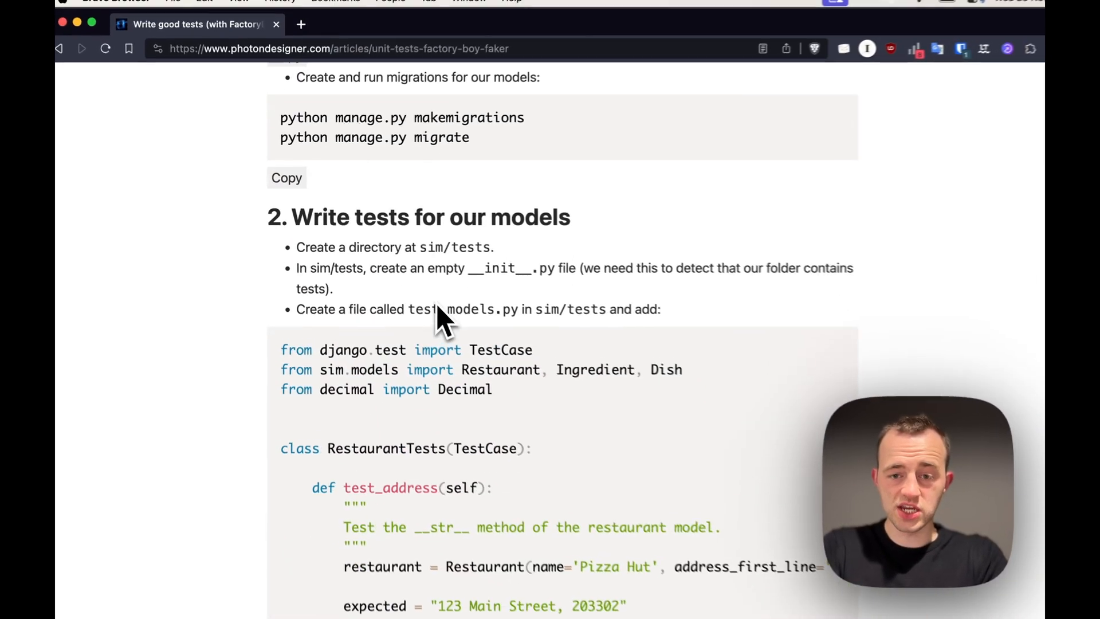
Scroll to '2. Write tests for our models' and read the test_models.py RestaurantTests code.
{"action": "scroll", "scroll_direction": "down", "scroll_amount": 3}
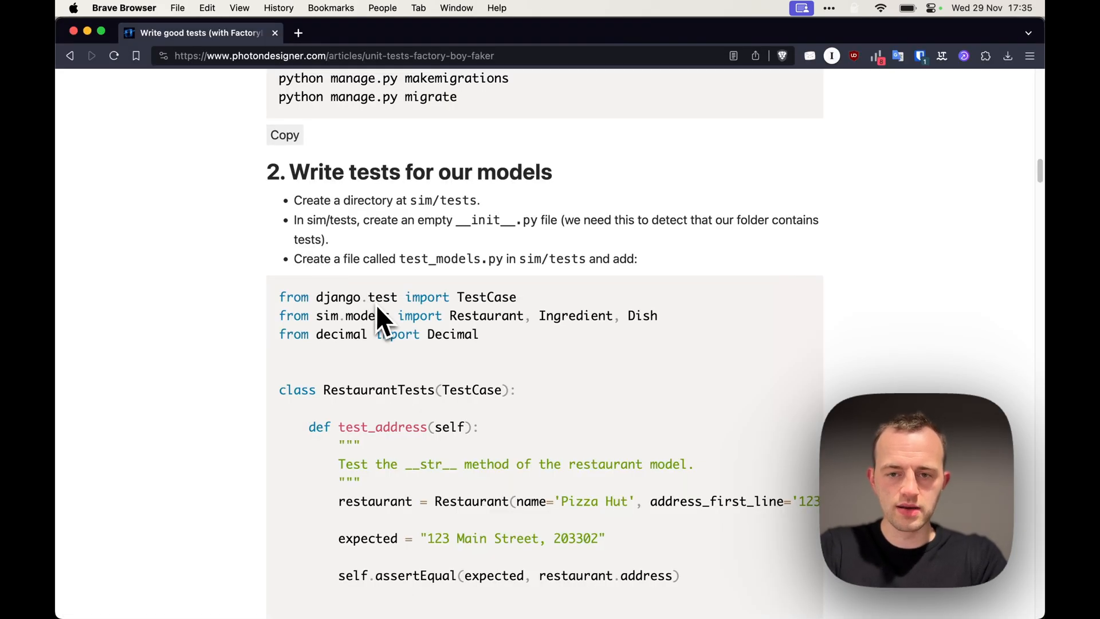
{"action": "scroll", "scroll_direction": "down", "scroll_amount": 3}
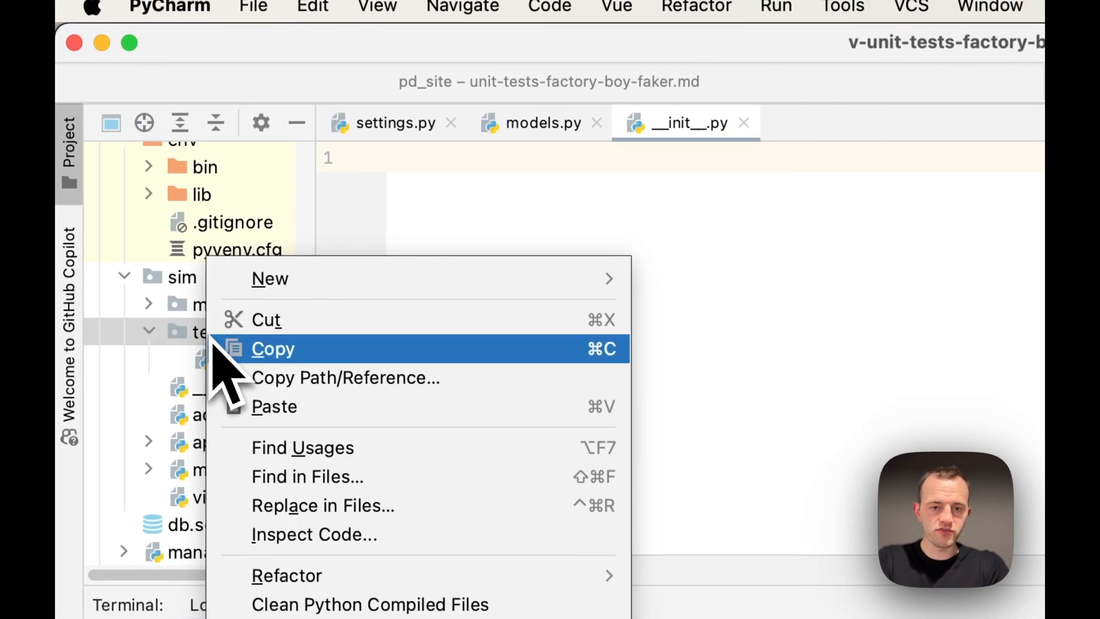
Create a new Python file test_models.py in the sim/tests folder.
{"action": "left_click", "coordinate": [269, 278]}
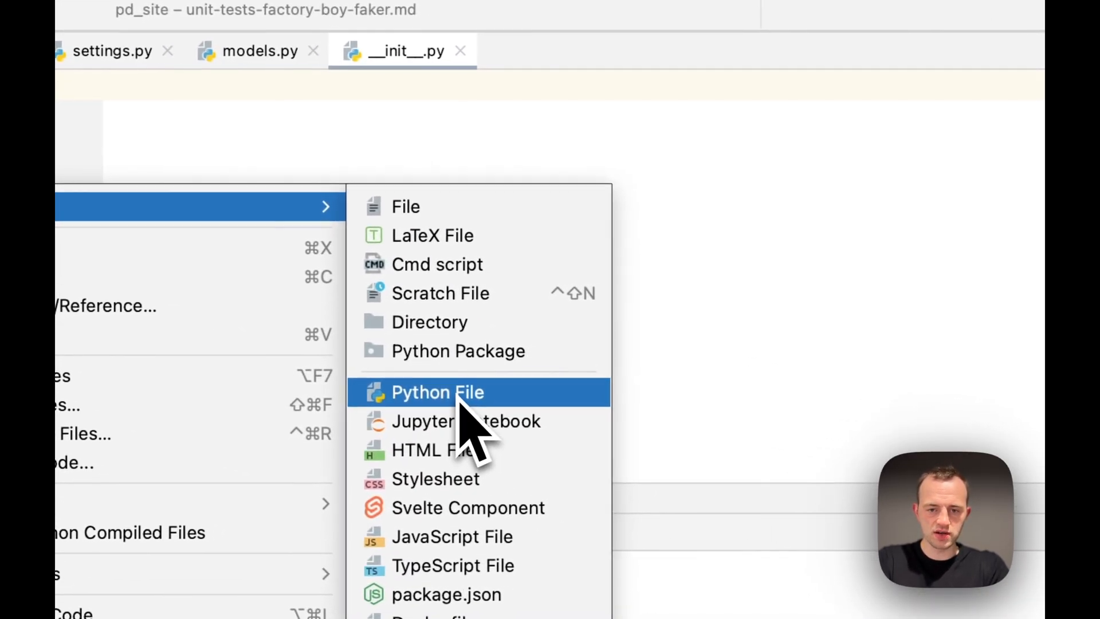
{"action": "left_click", "coordinate": [438, 391]}
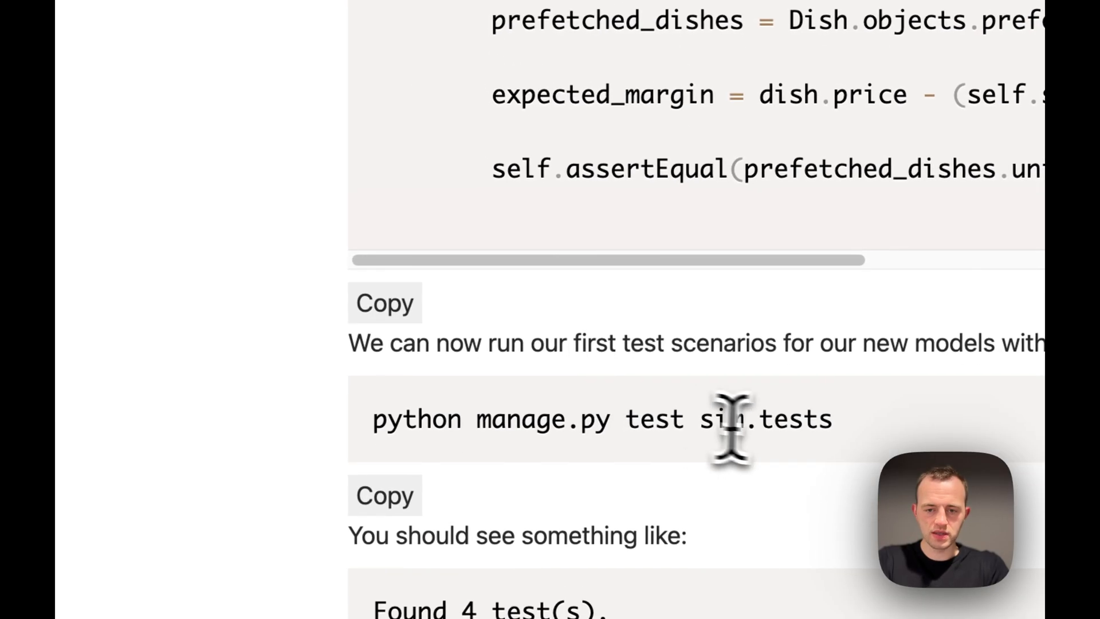
Enter 'python manage.py test' in the terminal after the migrations are applied.
{"action": "left_click_drag", "start_coordinate": [371, 419], "coordinate": [684, 420]}
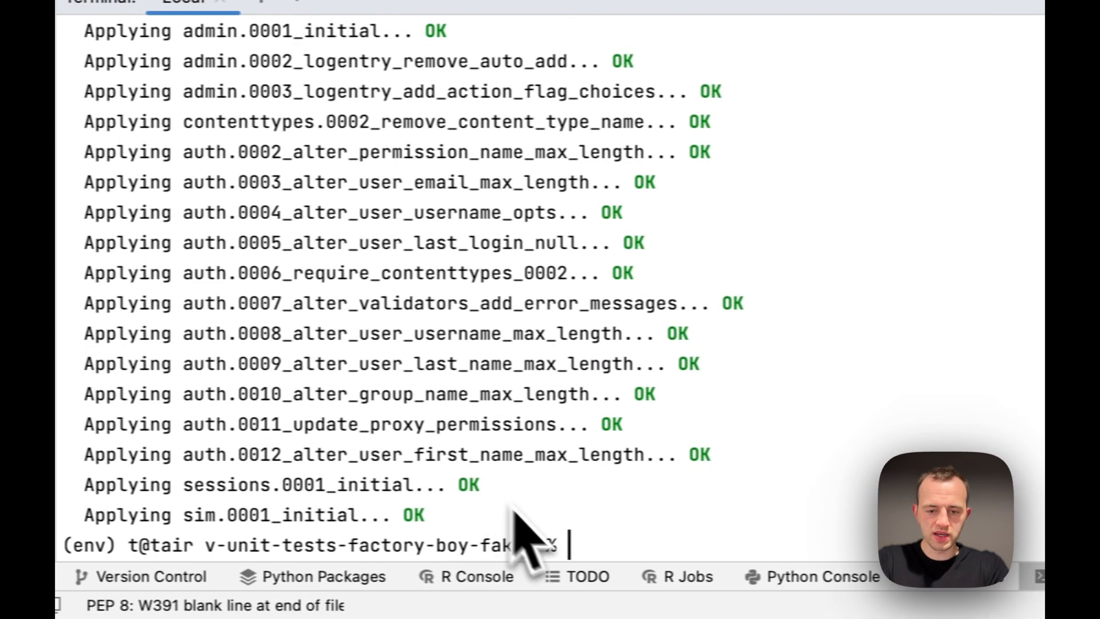
{"action": "type", "text": "python manage.py test"}
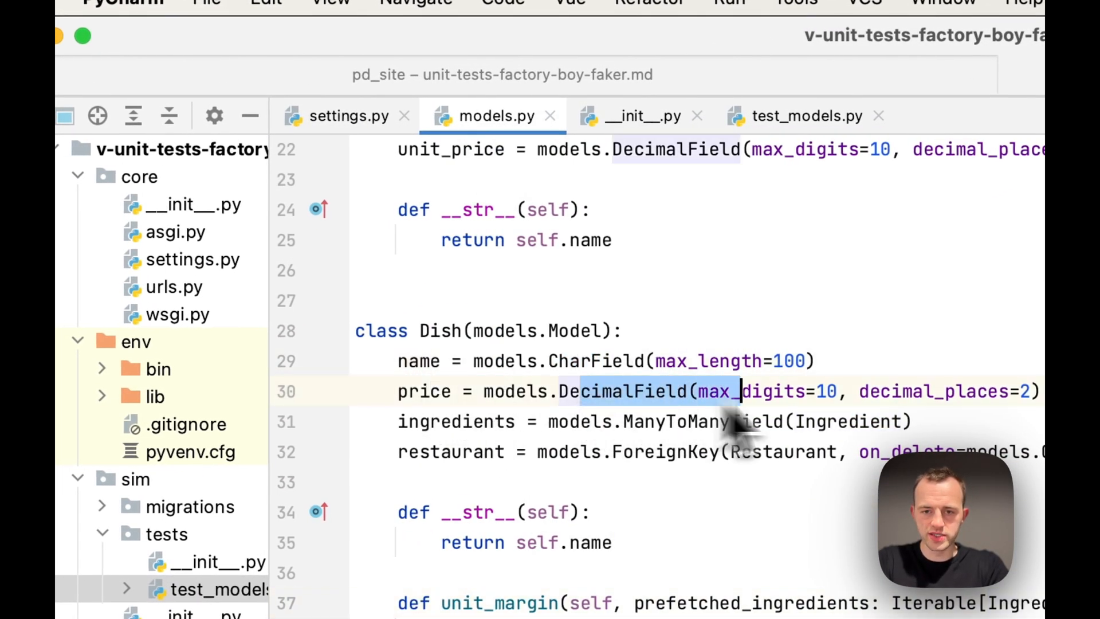
Review RestaurantTests and DishTests in test_models.py and select the expected_cost variable.
{"action": "scroll", "scroll_direction": "down", "scroll_amount": 3}
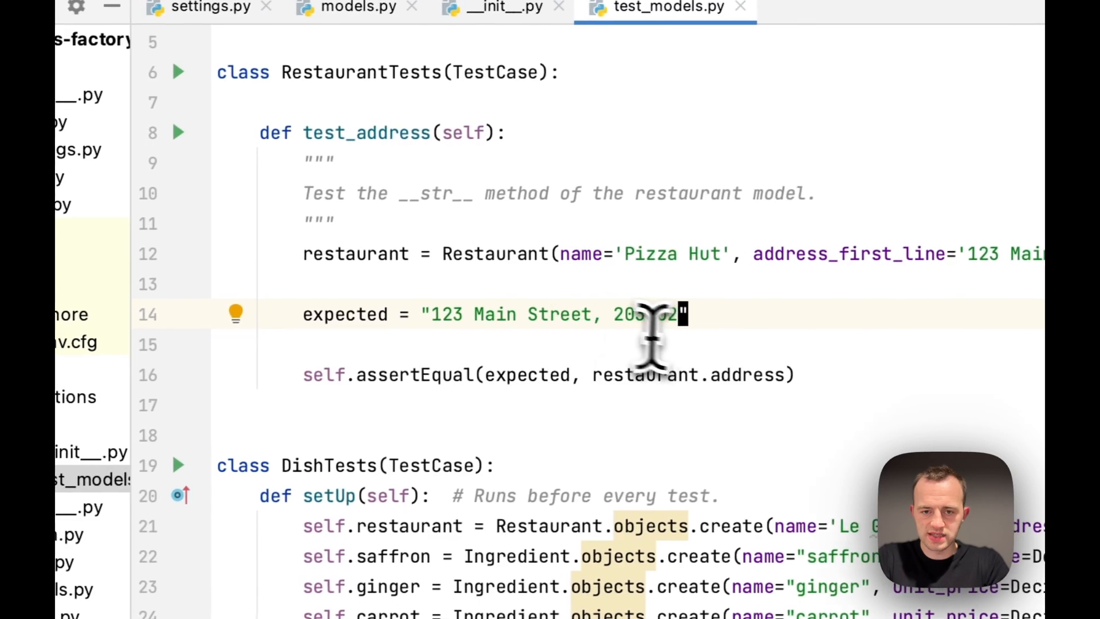
{"action": "scroll", "scroll_direction": "down", "scroll_amount": 3}
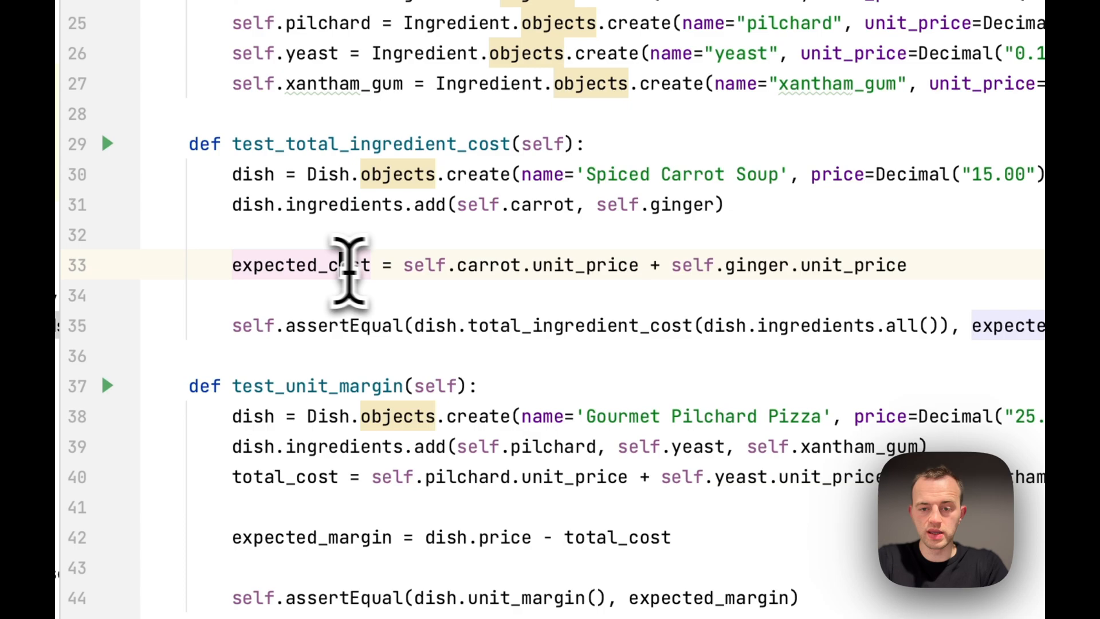
{"action": "double_click", "coordinate": [576, 325]}
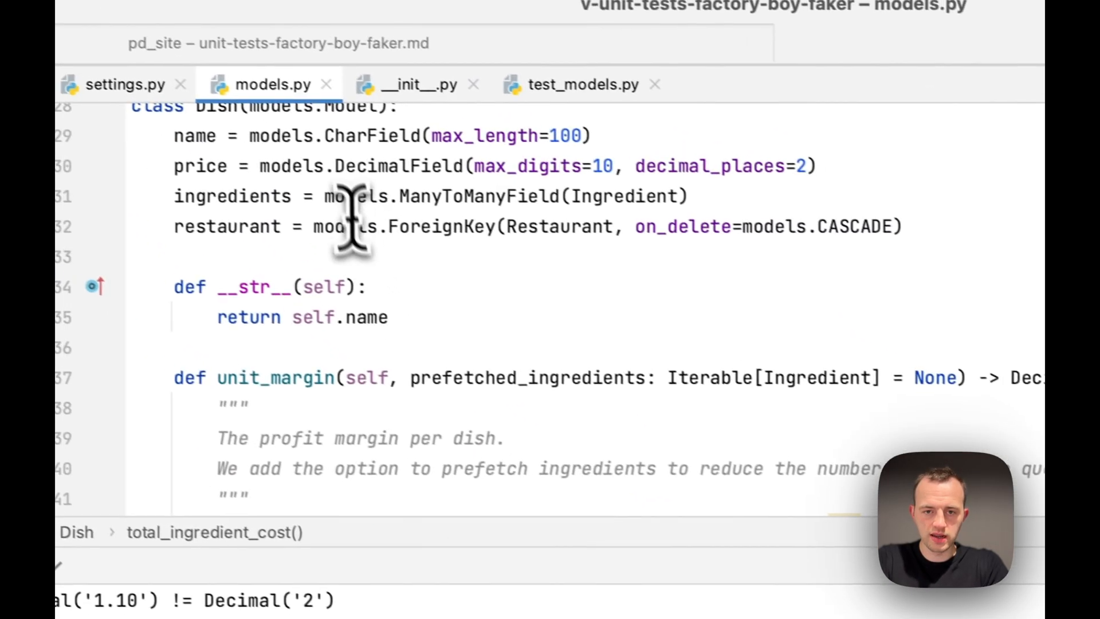
Go to models.py's total_ingredient_cost return line to debug the Decimal 1.10 vs 2 failure.
{"action": "scroll", "scroll_direction": "down", "scroll_amount": 3}
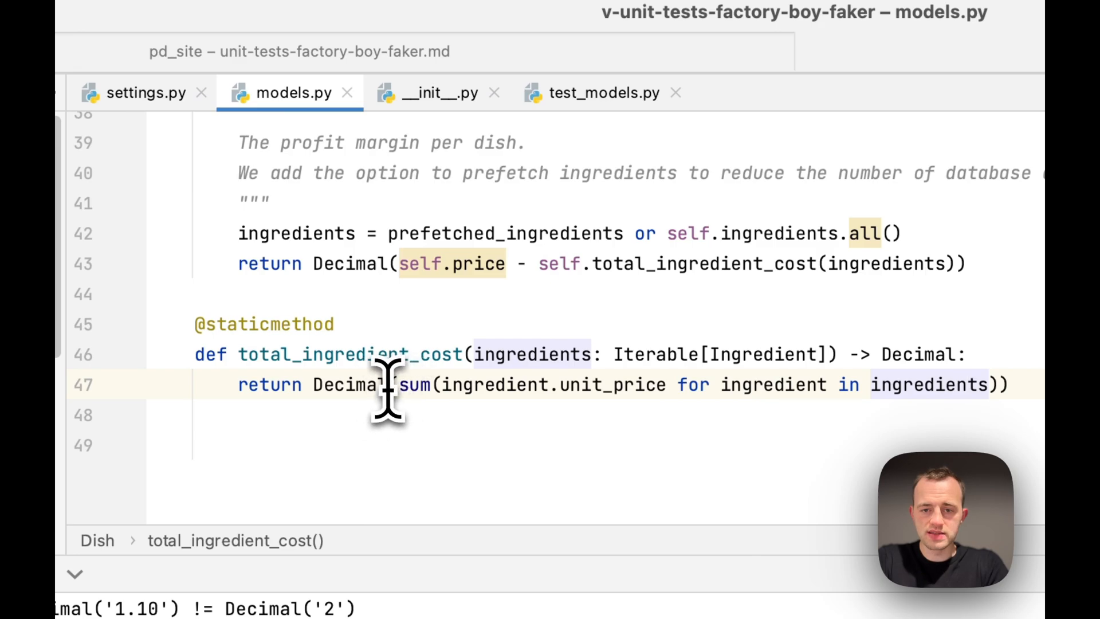
{"action": "left_click", "coordinate": [600, 92]}
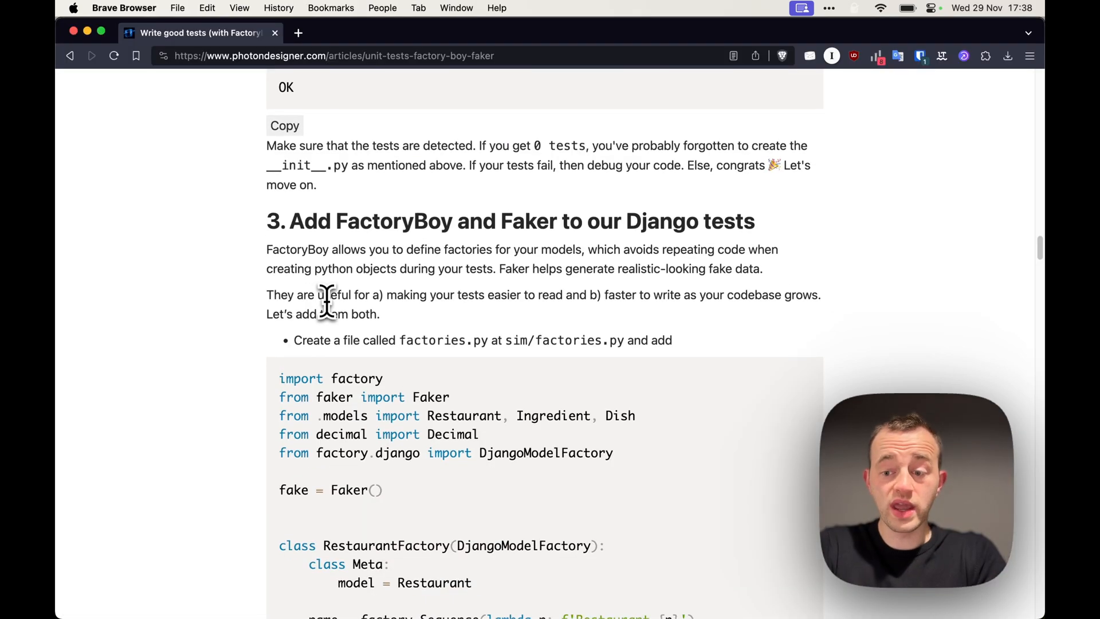
Scroll the article through the FactoryBoy/Faker factories to the updated test_models.py code.
{"action": "scroll", "scroll_direction": "down", "scroll_amount": 3}
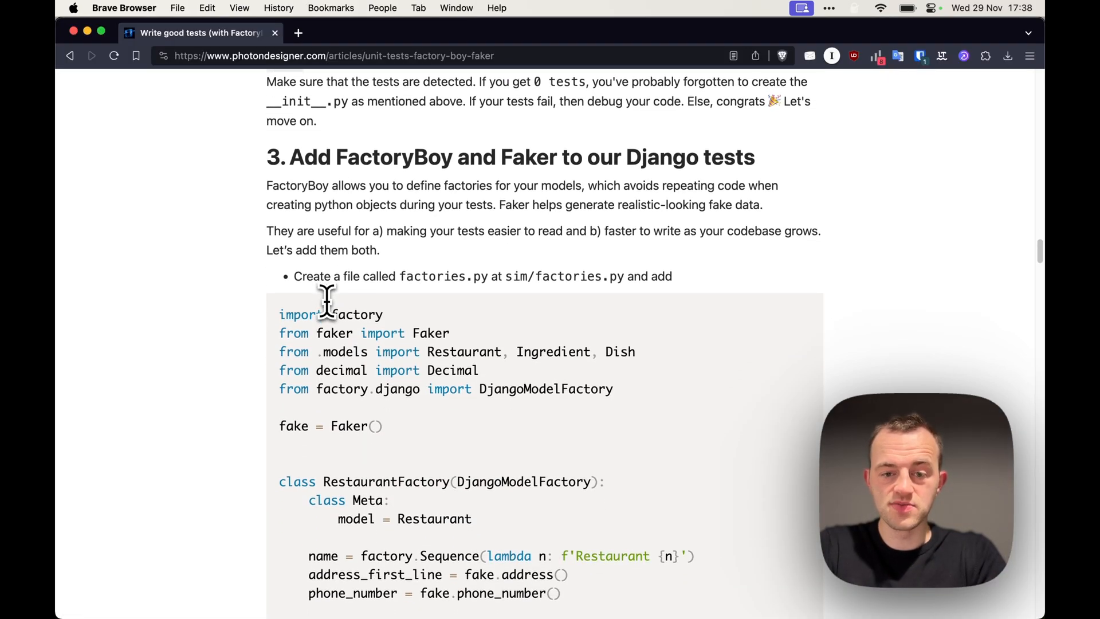
{"action": "scroll", "scroll_direction": "down", "scroll_amount": 3}
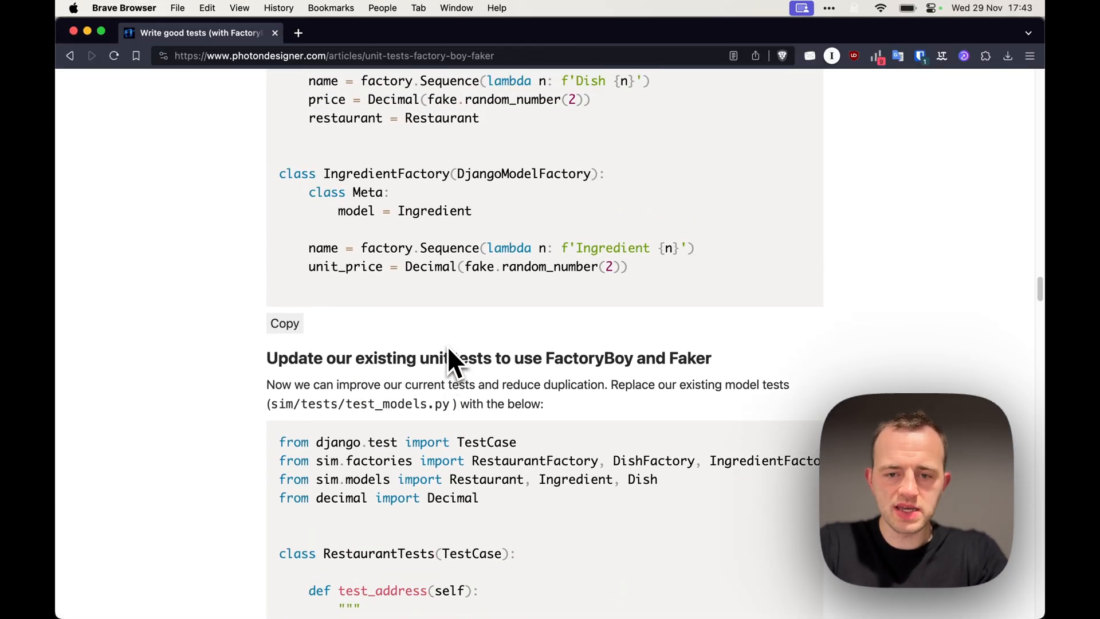
{"action": "mouse_move", "coordinate": [417, 417]}
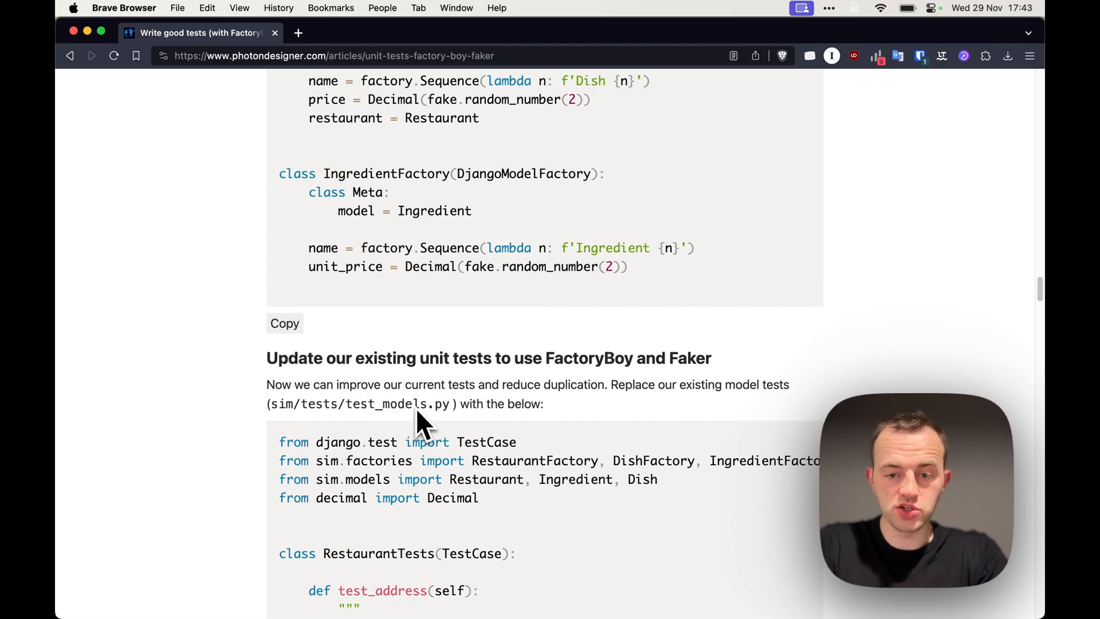
{"action": "scroll", "scroll_direction": "down", "scroll_amount": 3}
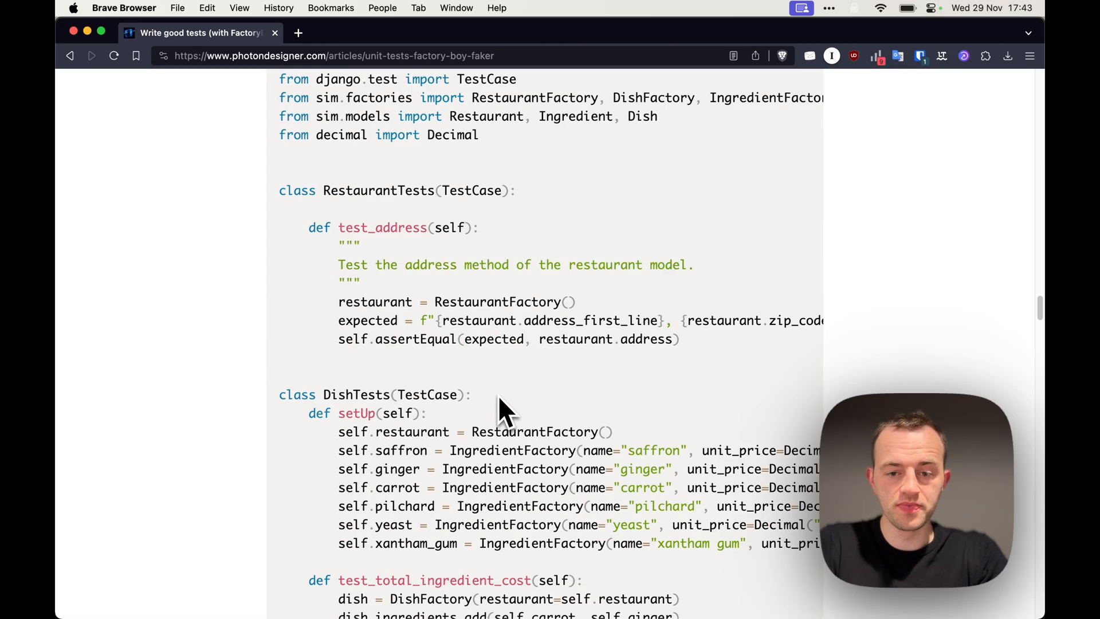
{"action": "scroll", "scroll_direction": "down", "scroll_amount": 3}
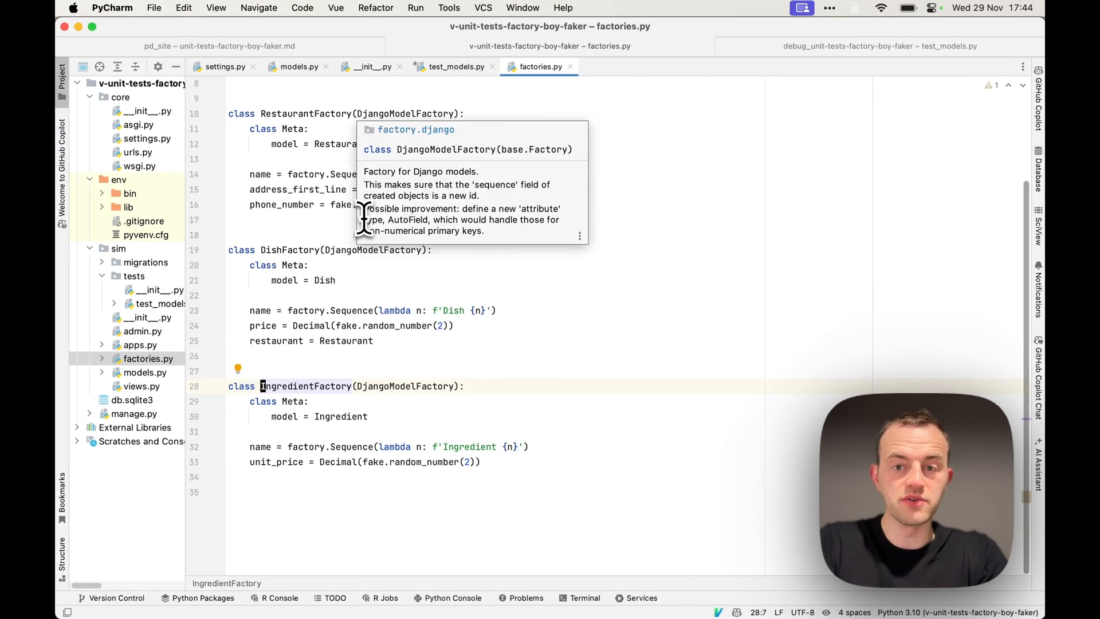
Review the factory-based test_models.py and run 'python manage.py test' in the terminal.
{"action": "left_click", "coordinate": [454, 66]}
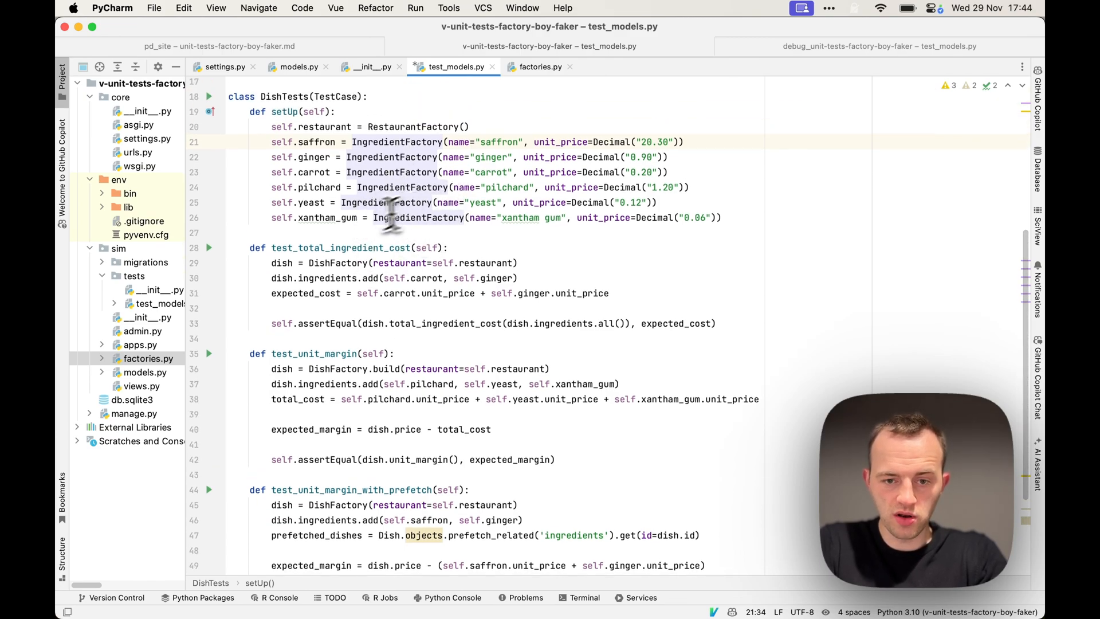
{"action": "scroll", "scroll_direction": "down", "scroll_amount": 3}
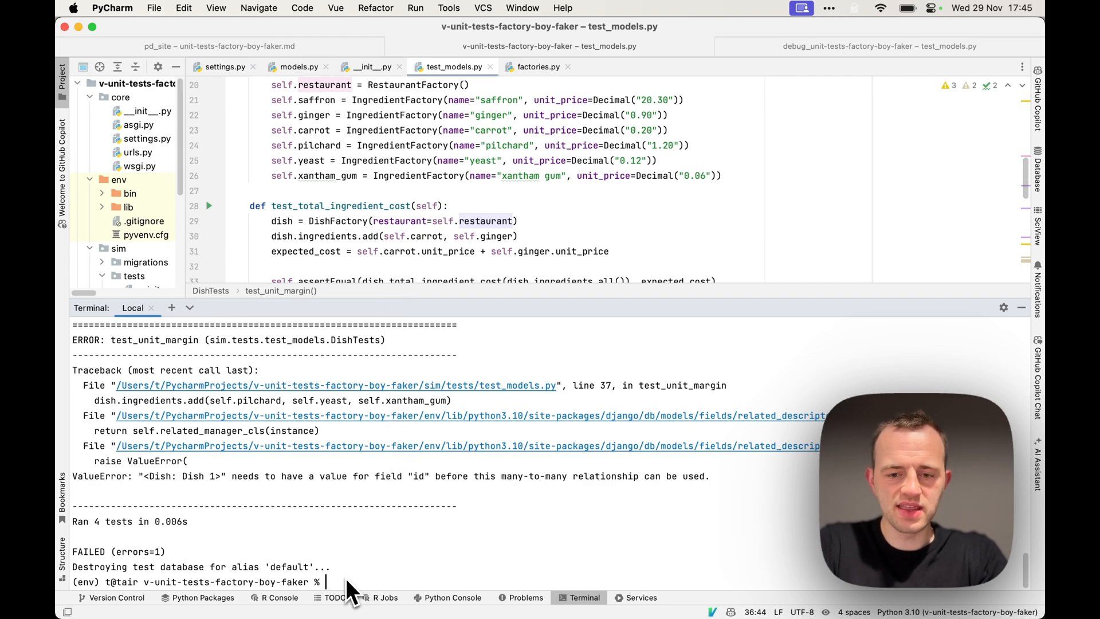
{"action": "type", "text": "python manage.py test"}
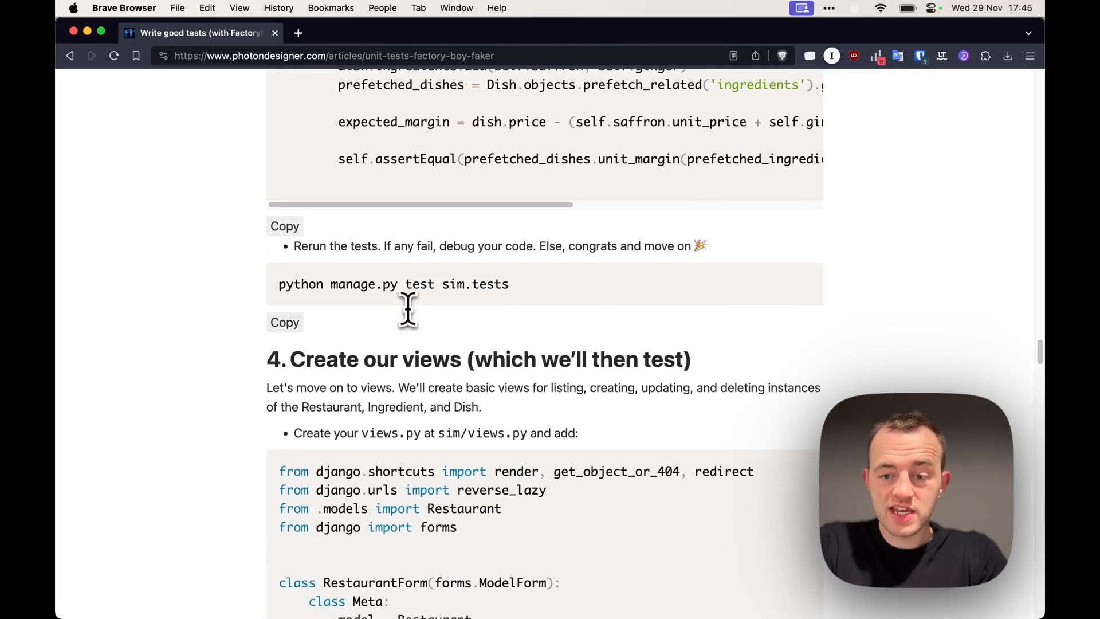
Scroll the article to section 4, Create our views, with the sim/views.py code.
{"action": "scroll", "scroll_direction": "down", "scroll_amount": 3}
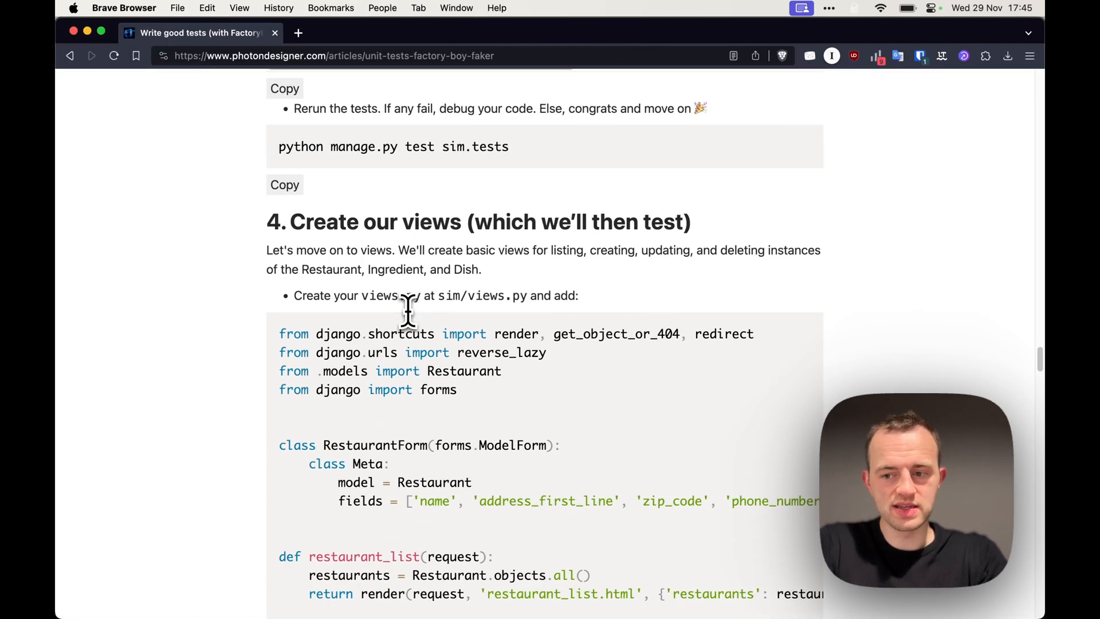
{"action": "scroll", "scroll_direction": "down", "scroll_amount": 3}
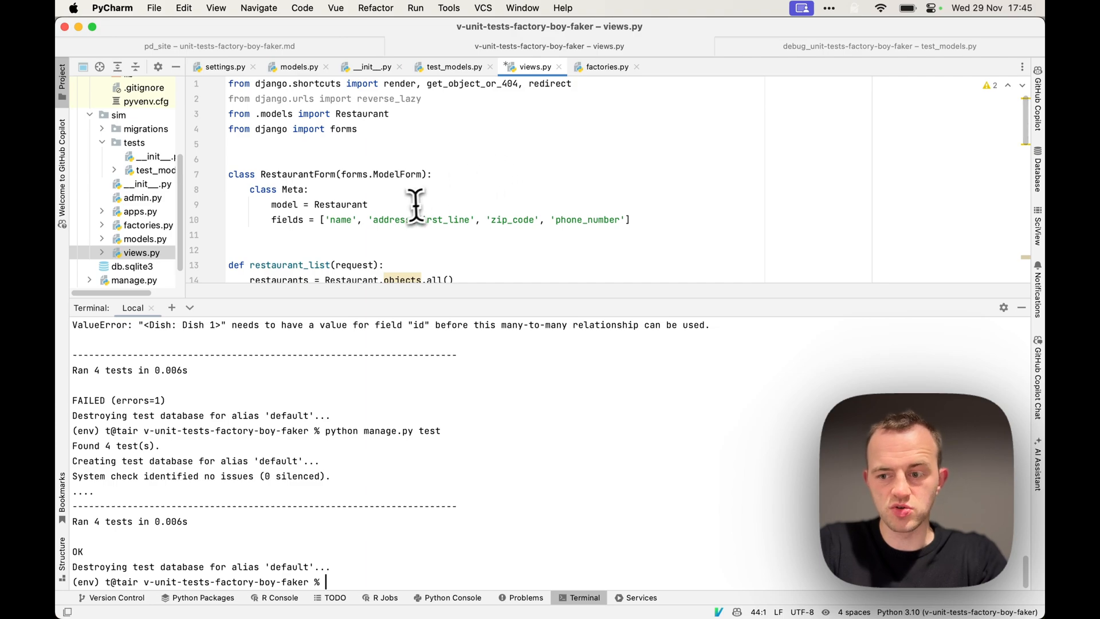
Add a new sim/urls.py defining restaurant list, create, edit and delete paths.
{"action": "scroll", "scroll_direction": "down", "scroll_amount": 3}
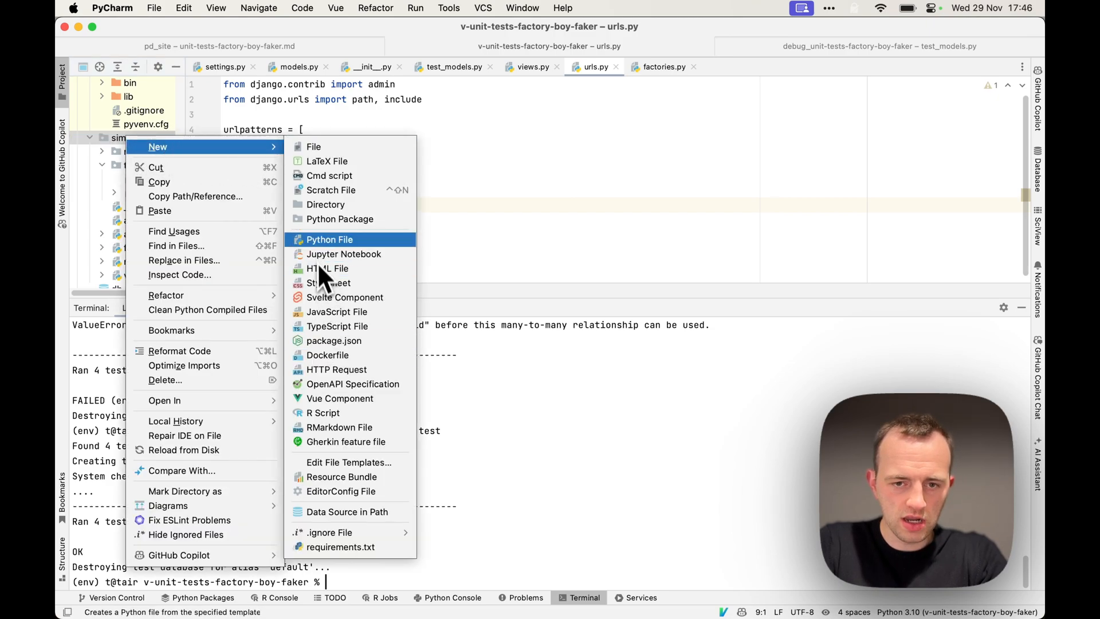
{"action": "left_click", "coordinate": [329, 239]}
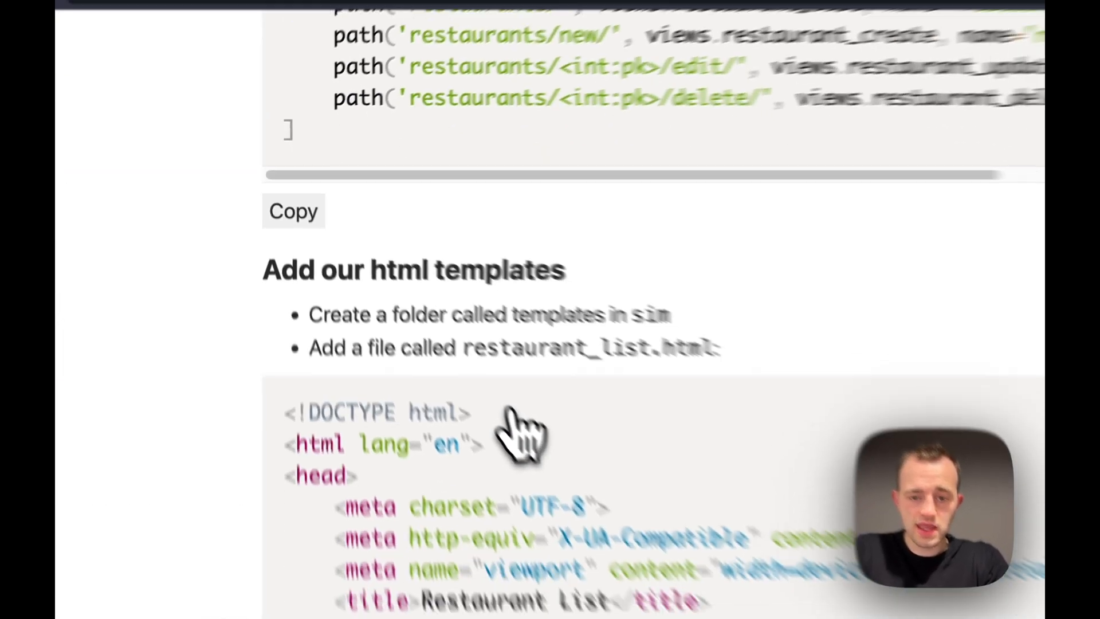
{"action": "scroll", "scroll_direction": "down", "scroll_amount": 3}
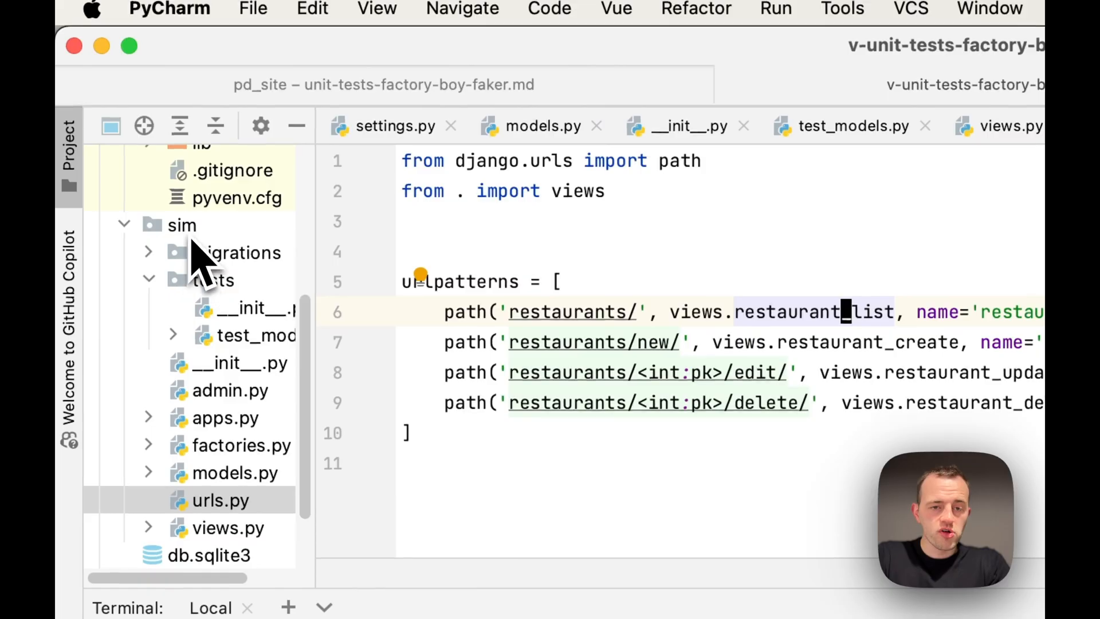
Create a templates folder in sim with restaurant_list, restaurant_form and restaurant_confirm_delete HTML files.
{"action": "right_click", "coordinate": [181, 224]}
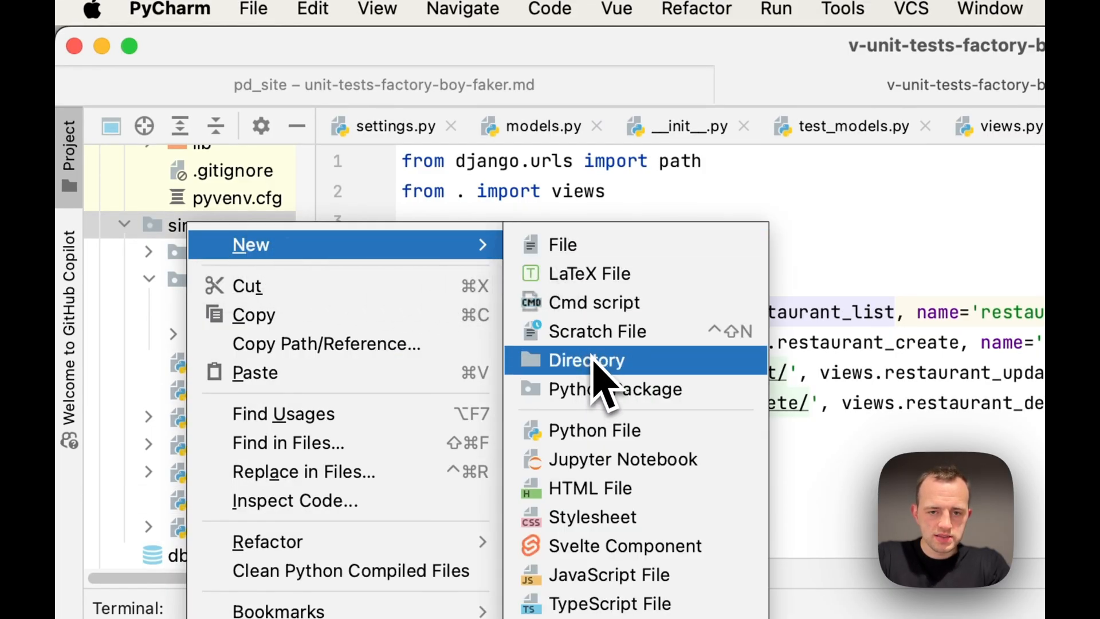
{"action": "left_click", "coordinate": [590, 488]}
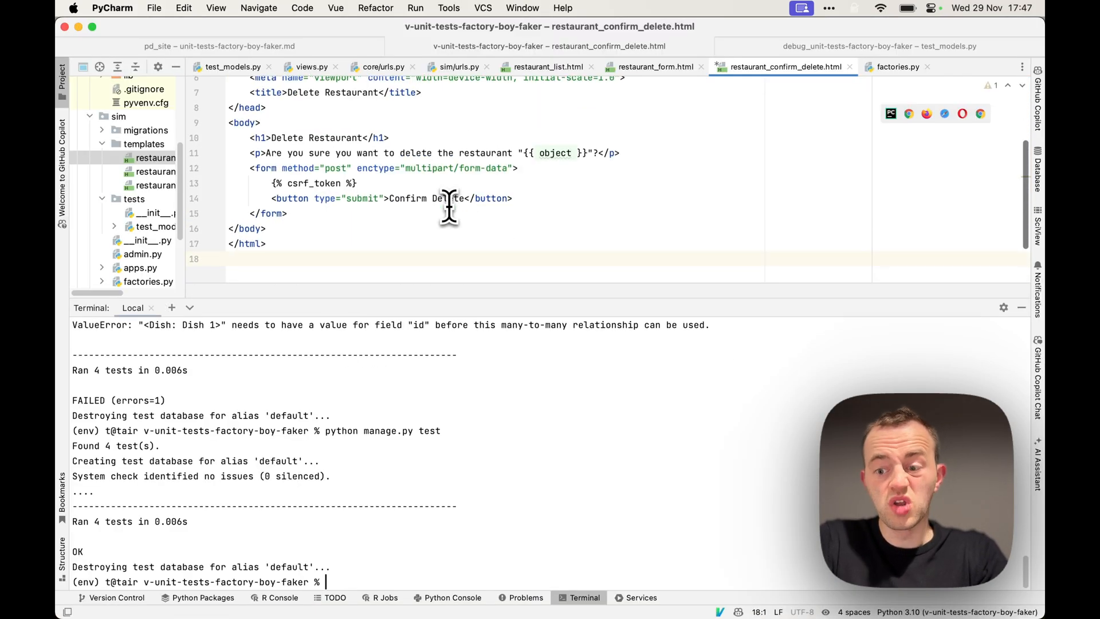
{"action": "mouse_move", "coordinate": [454, 208]}
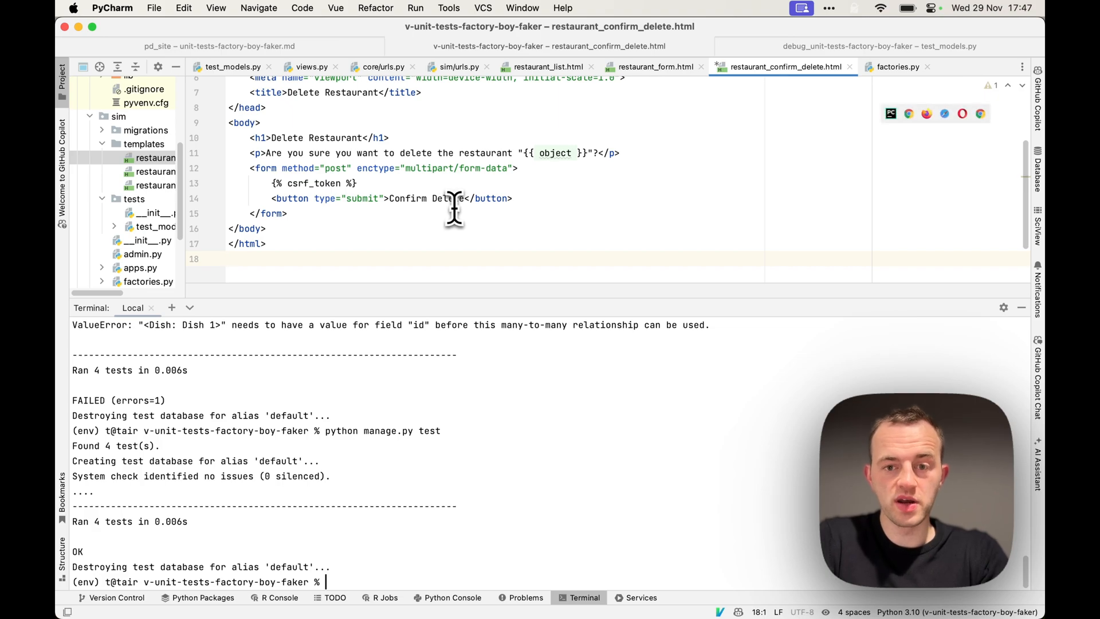
{"action": "key", "text": "cmd+tab"}
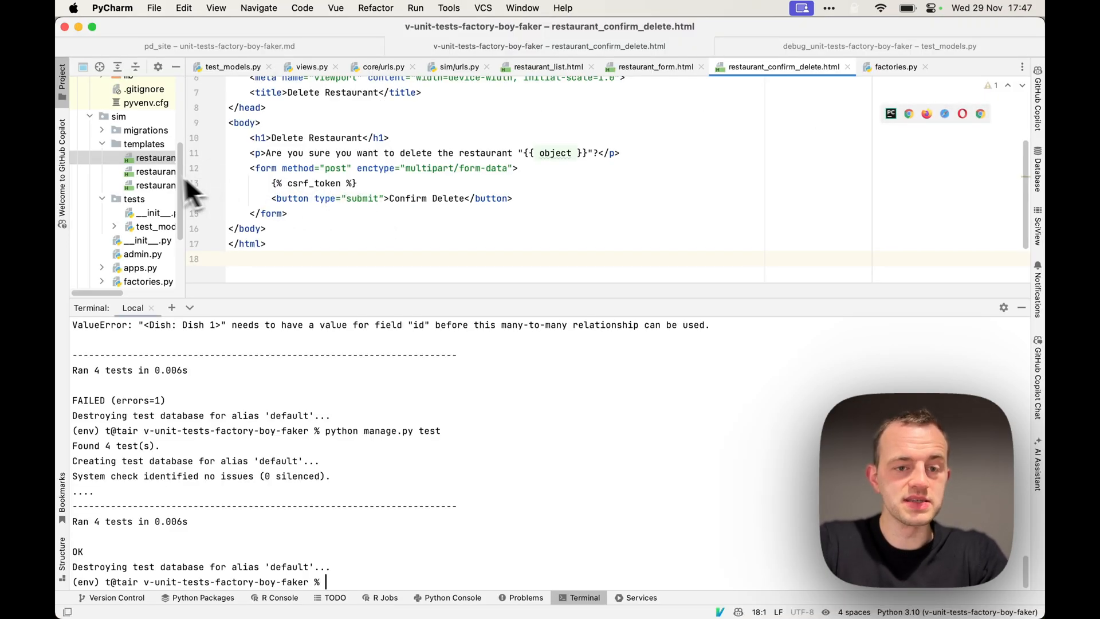
{"action": "right_click", "coordinate": [146, 145]}
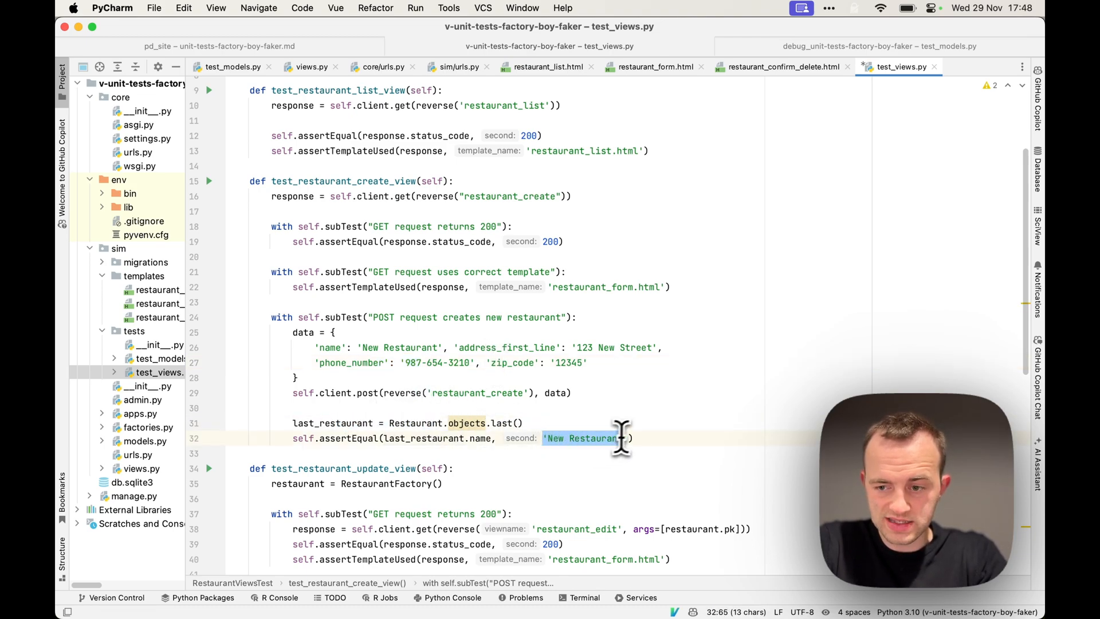
Add test_views.py in sim/tests with RestaurantViewsTest covering list, create, update and delete views.
{"action": "key", "text": "cmd+tab"}
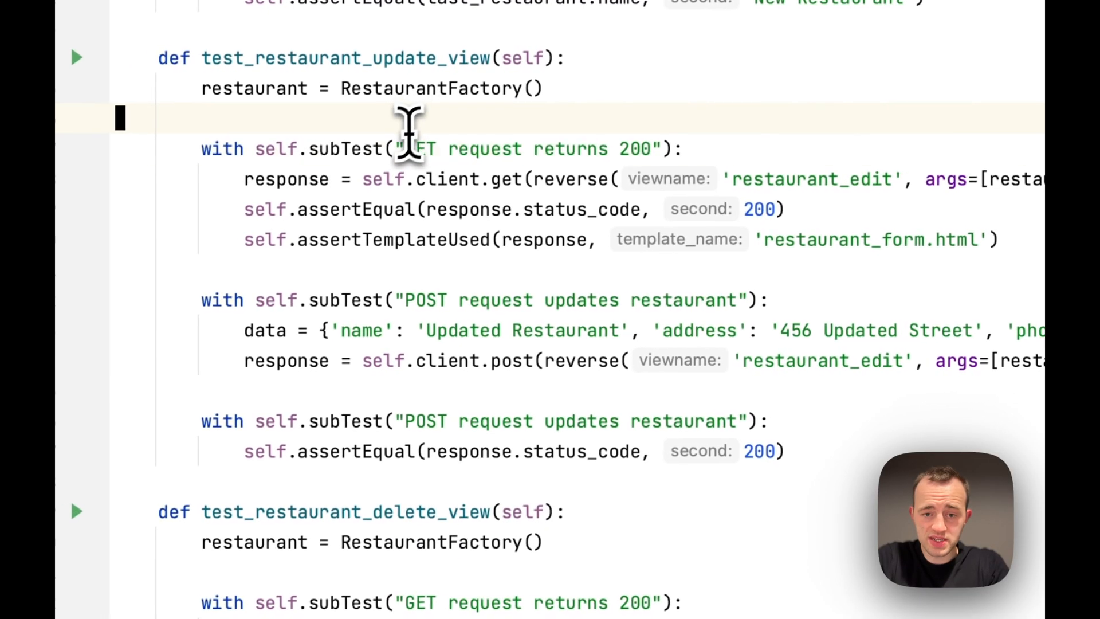
{"action": "scroll", "scroll_direction": "down", "scroll_amount": 3}
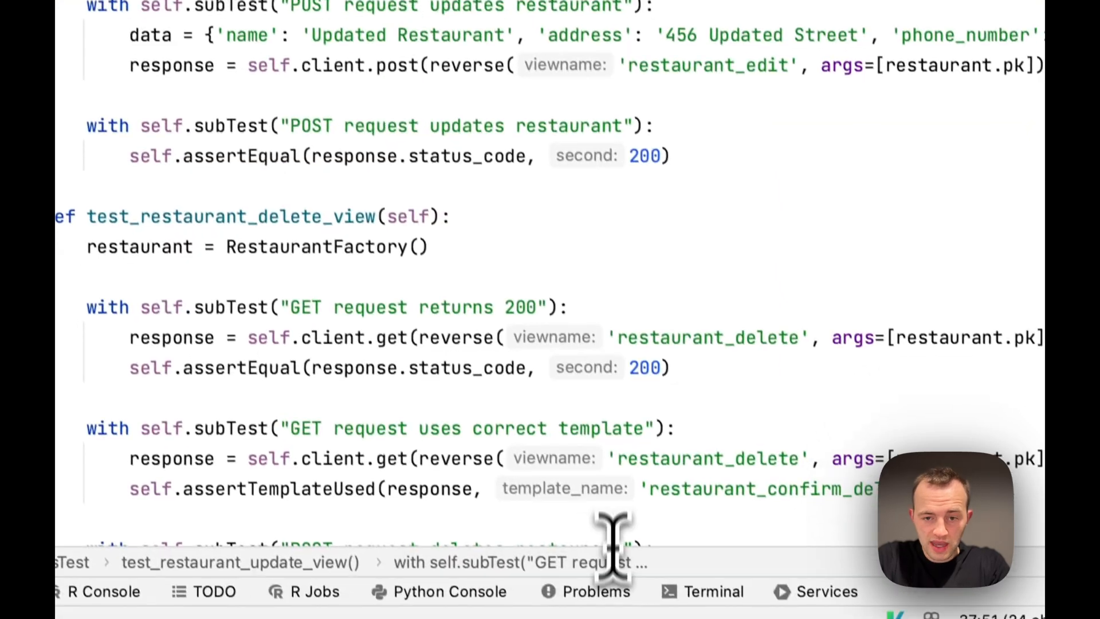